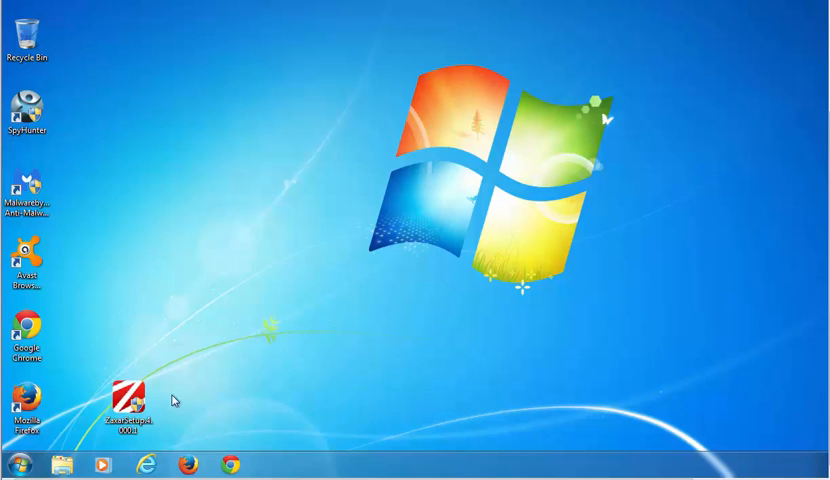
Step: Launch the ZaxarSetup installer from the desktop icon
double_click(127, 398)
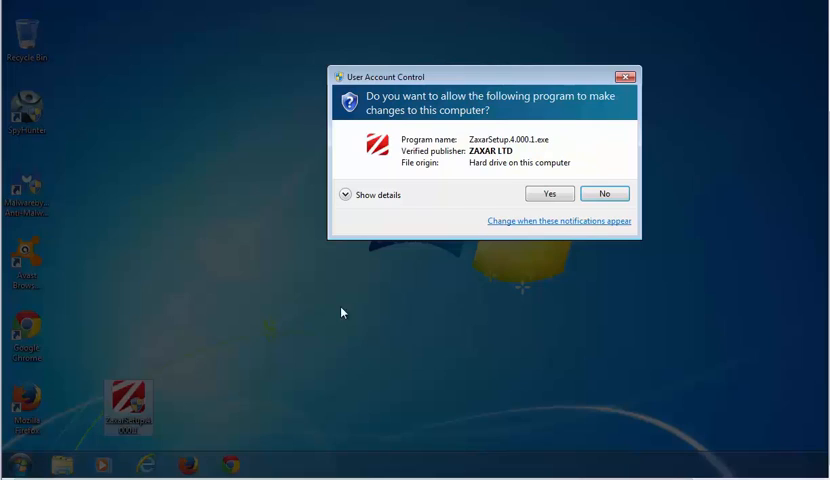
Step: Approve the UAC prompt, then minimize the Zaxar game browser to the tray
click(549, 193)
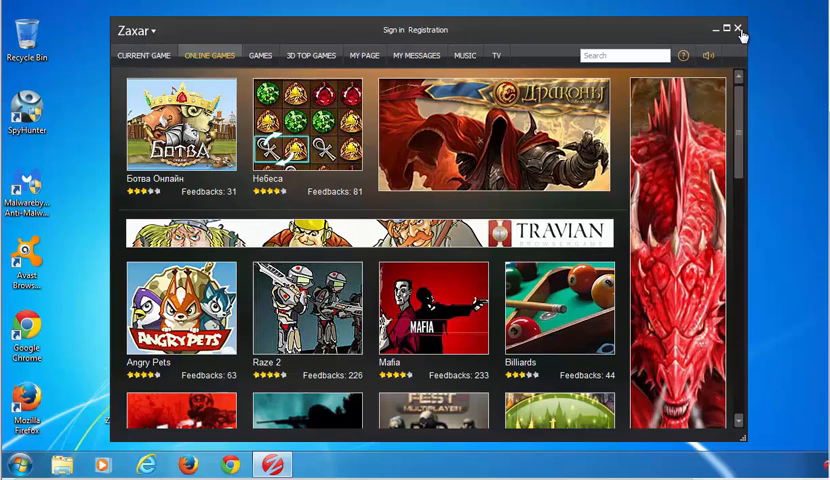
mouse_move(738, 32)
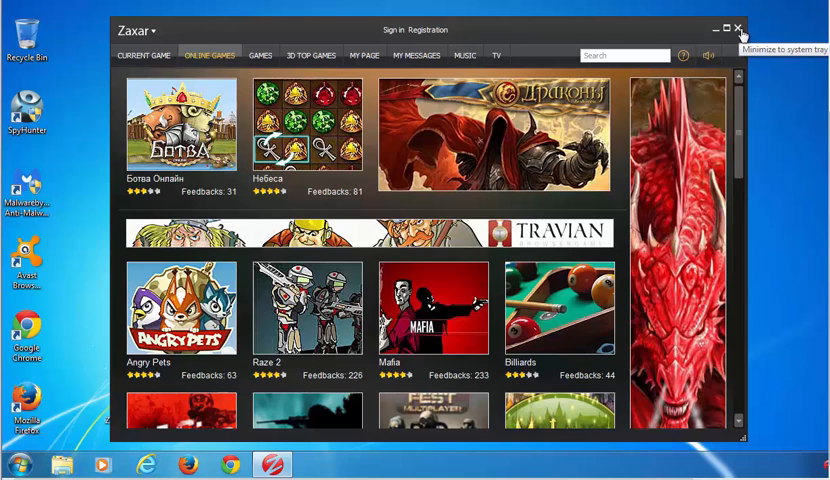
click(720, 28)
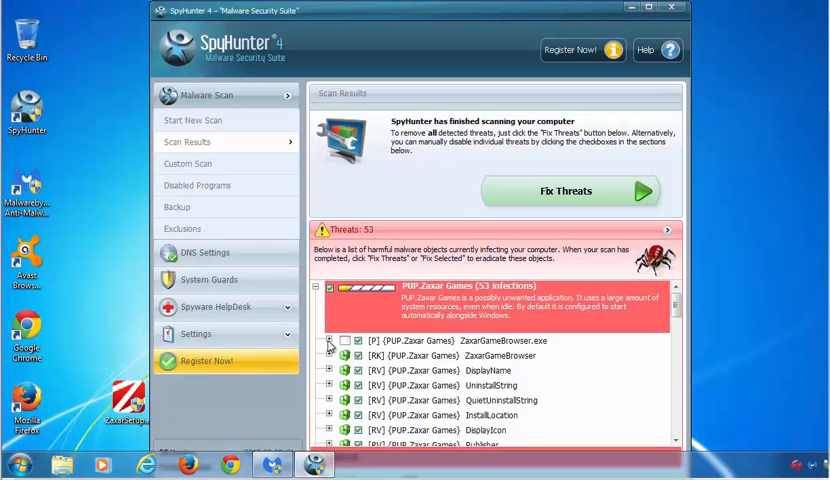
Step: Expand Zaxar threat entries, including ZaxarLoader, to reveal their registry paths
click(331, 342)
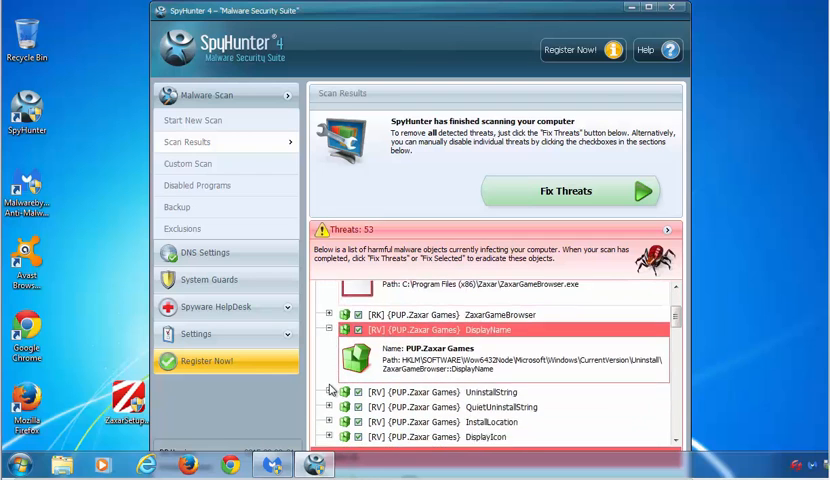
scroll(down, 3)
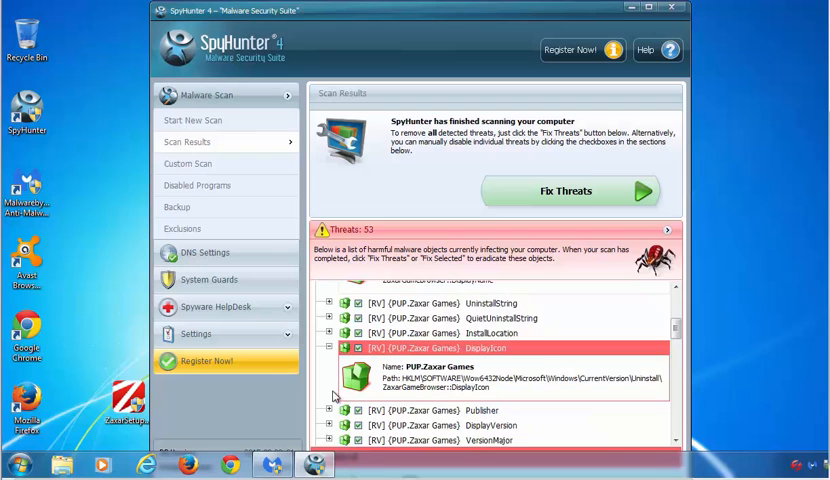
scroll(down, 3)
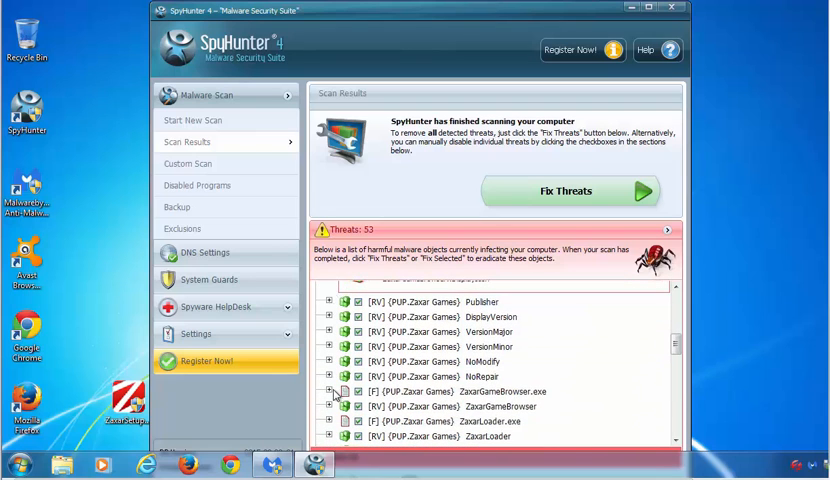
click(329, 322)
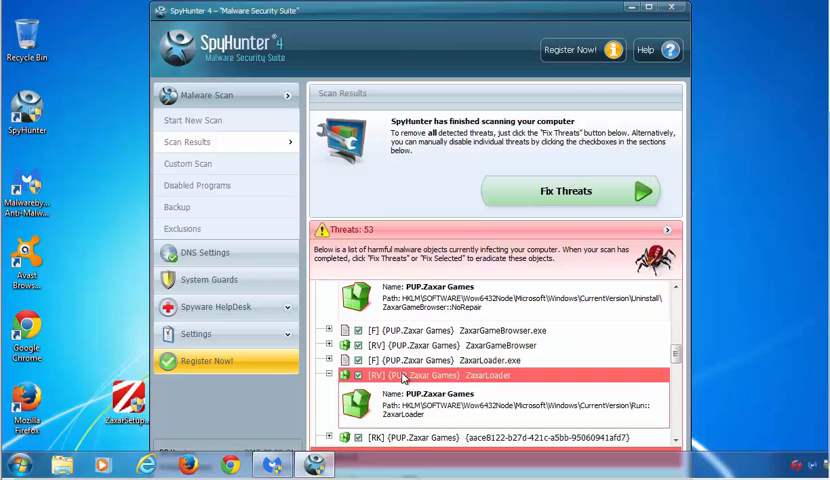
mouse_move(558, 274)
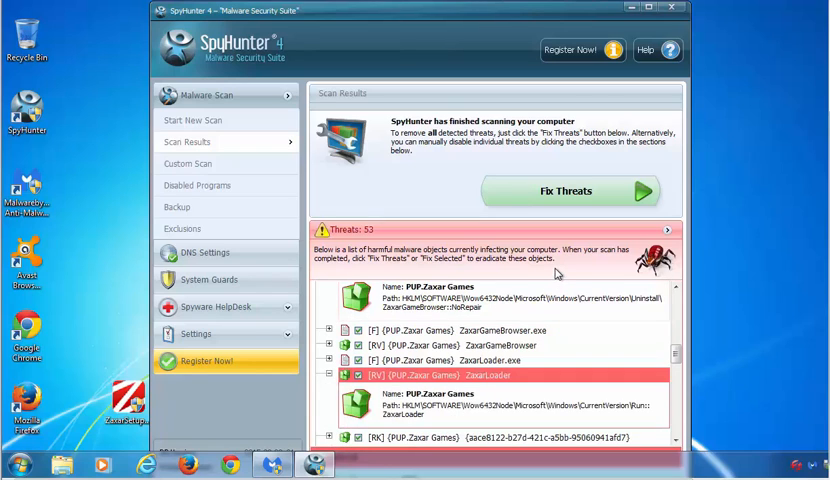
mouse_move(421, 431)
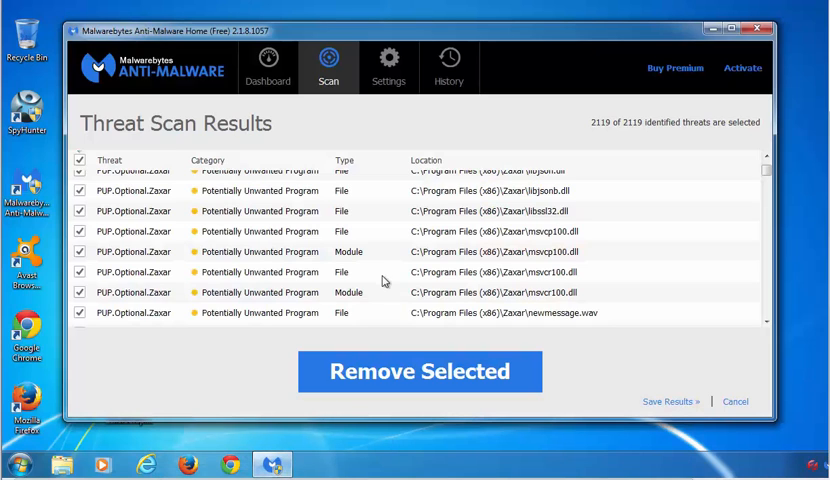
mouse_move(290, 221)
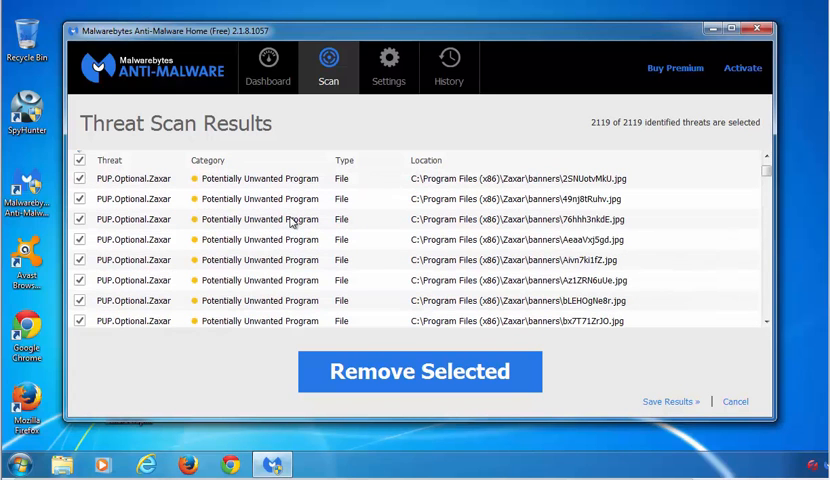
Step: Scroll through the 2119 PUP.Optional.Zaxar items in Malwarebytes' results
scroll(down, 3)
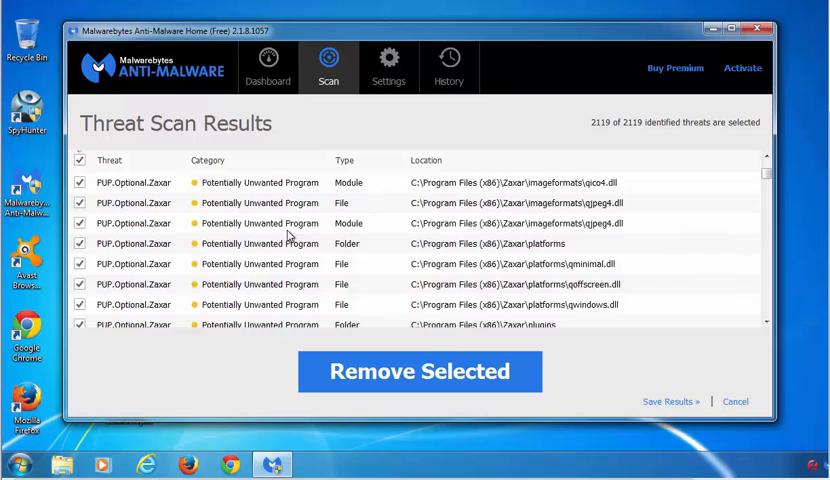
scroll(down, 3)
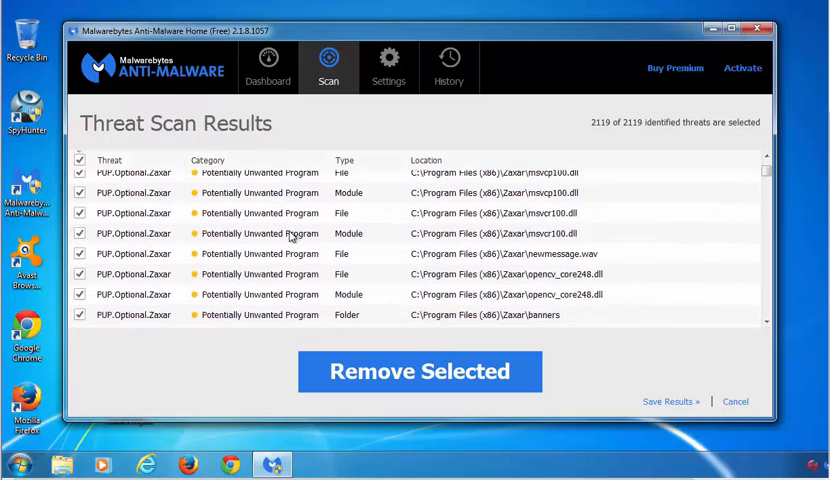
scroll(down, 3)
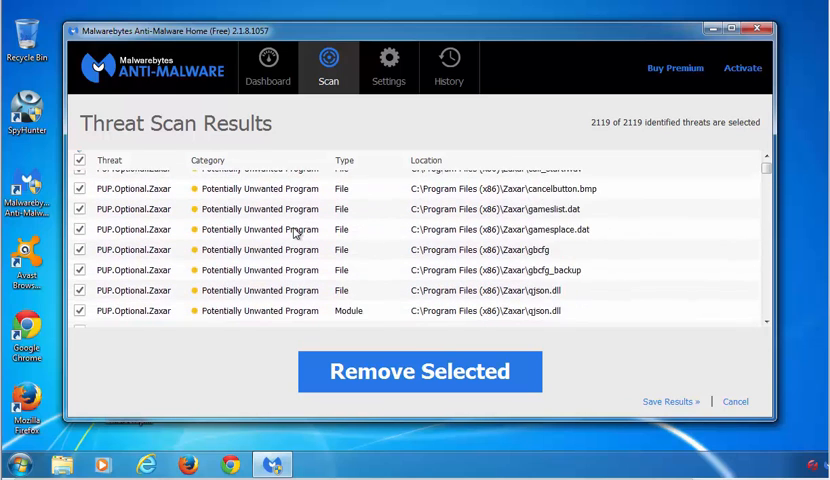
scroll(up, 3)
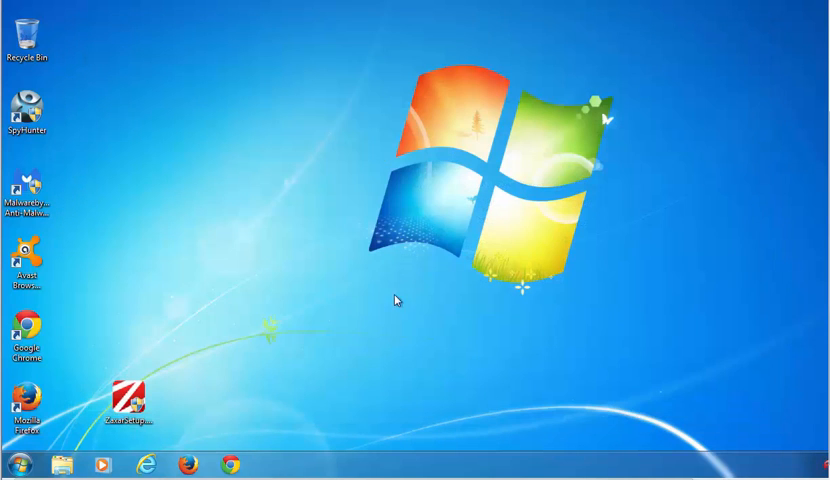
mouse_move(343, 339)
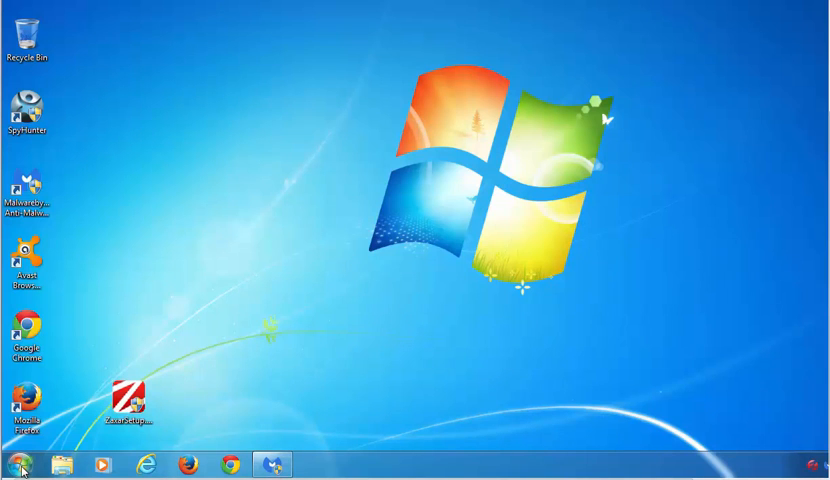
Step: Open Control Panel from the Start menu
click(16, 463)
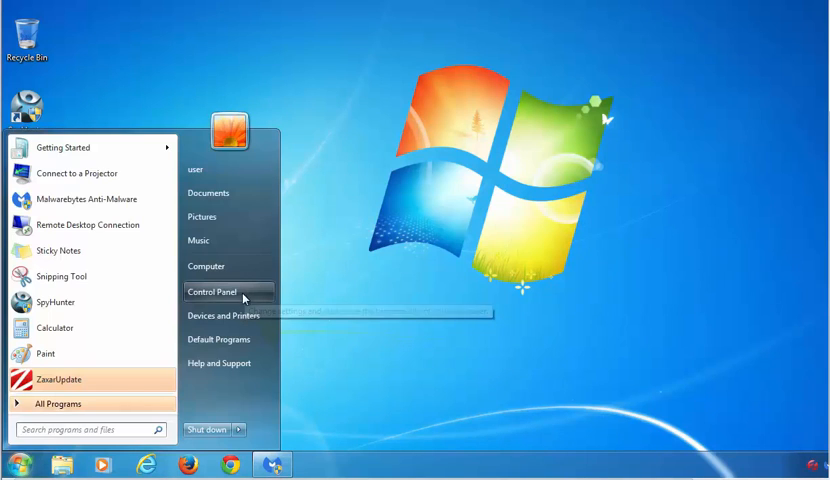
click(213, 291)
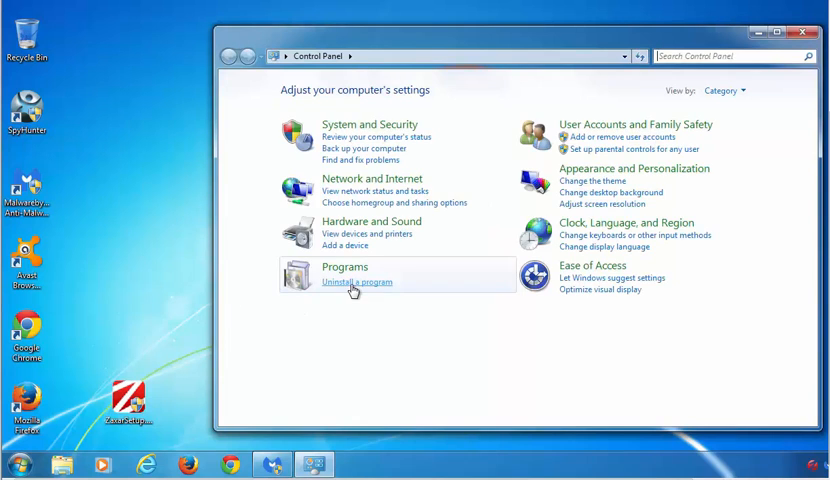
Step: Select ZaxarGameBrowser in installed programs and confirm its uninstall
click(357, 281)
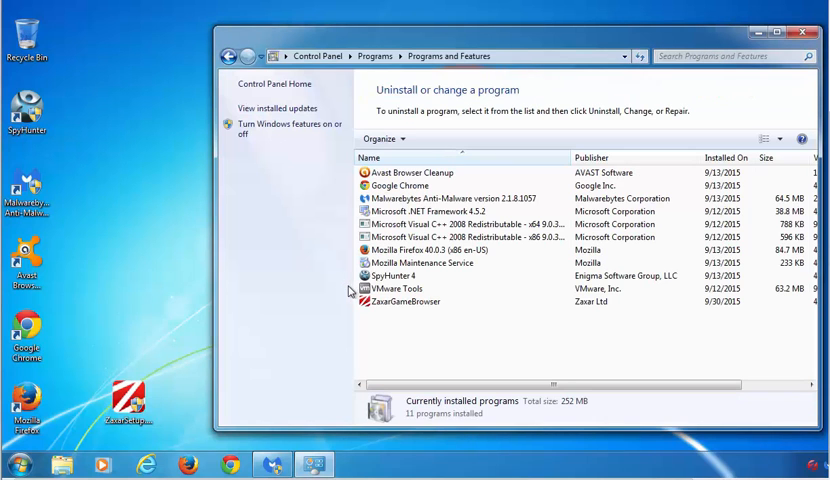
mouse_move(377, 345)
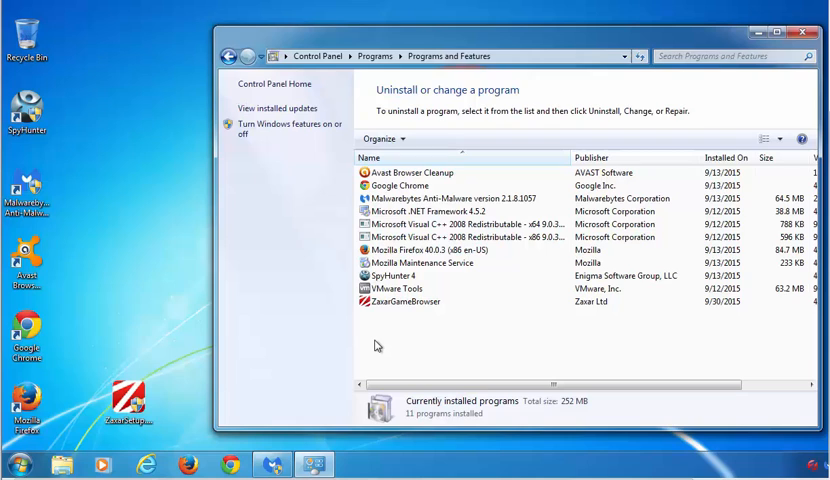
mouse_move(395, 310)
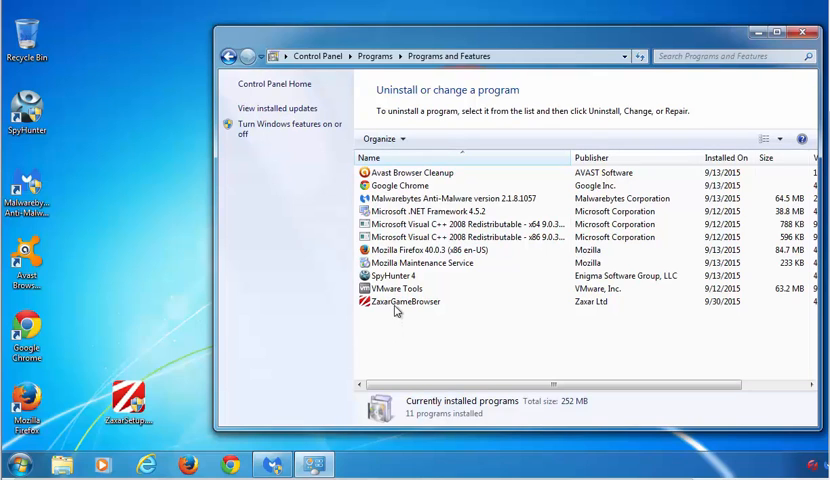
click(403, 301)
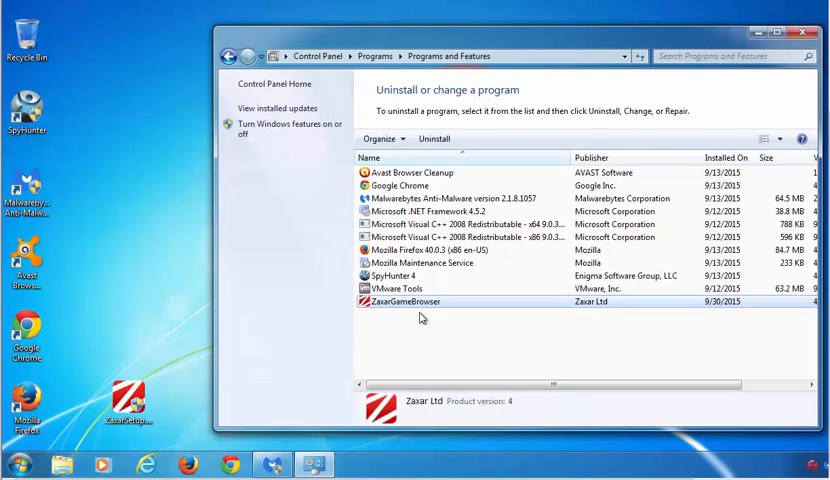
mouse_move(434, 138)
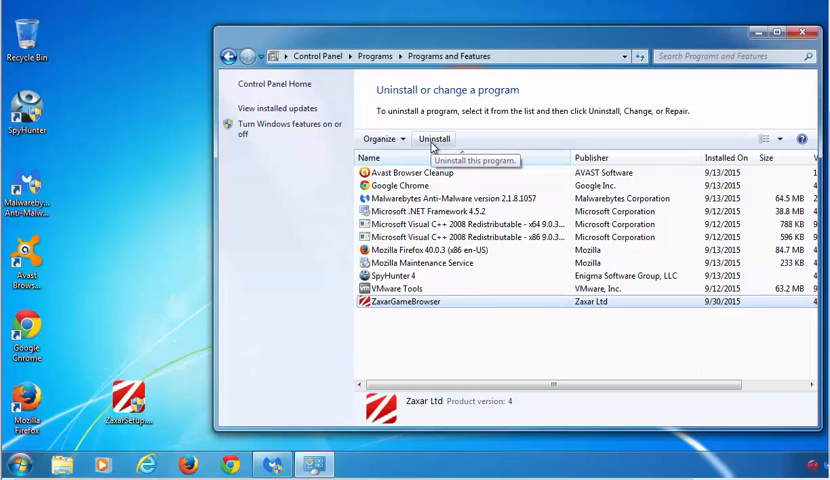
click(434, 138)
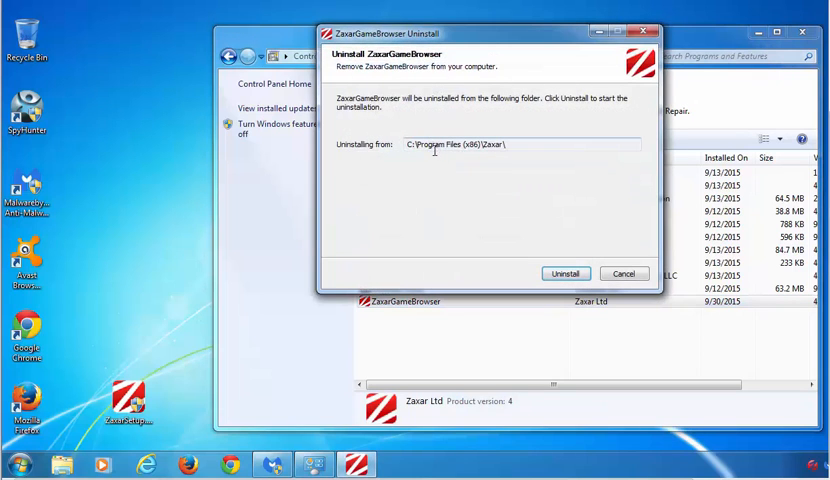
click(565, 273)
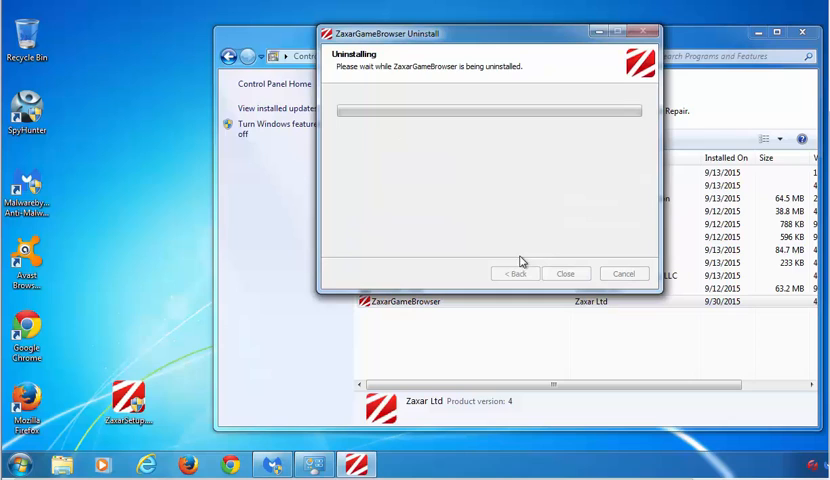